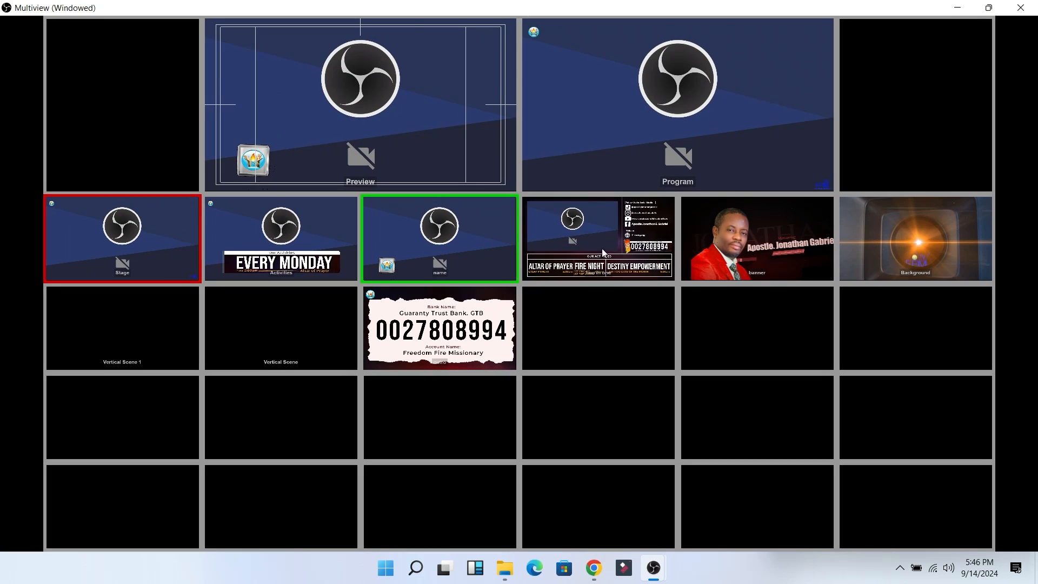
Step: Switch program between the Background and bank details scene tiles, ending back on Stage
click(915, 239)
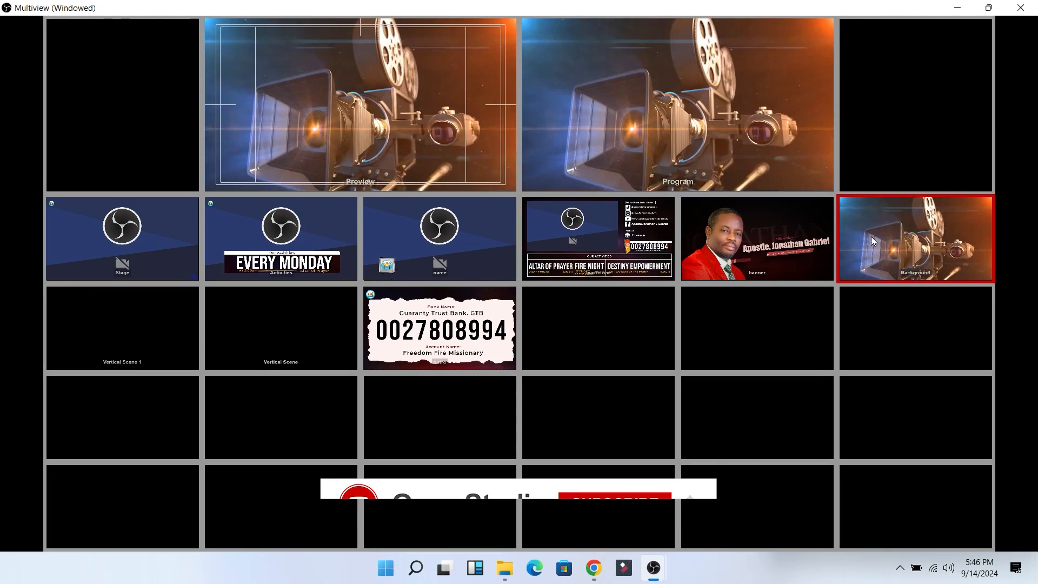
click(439, 238)
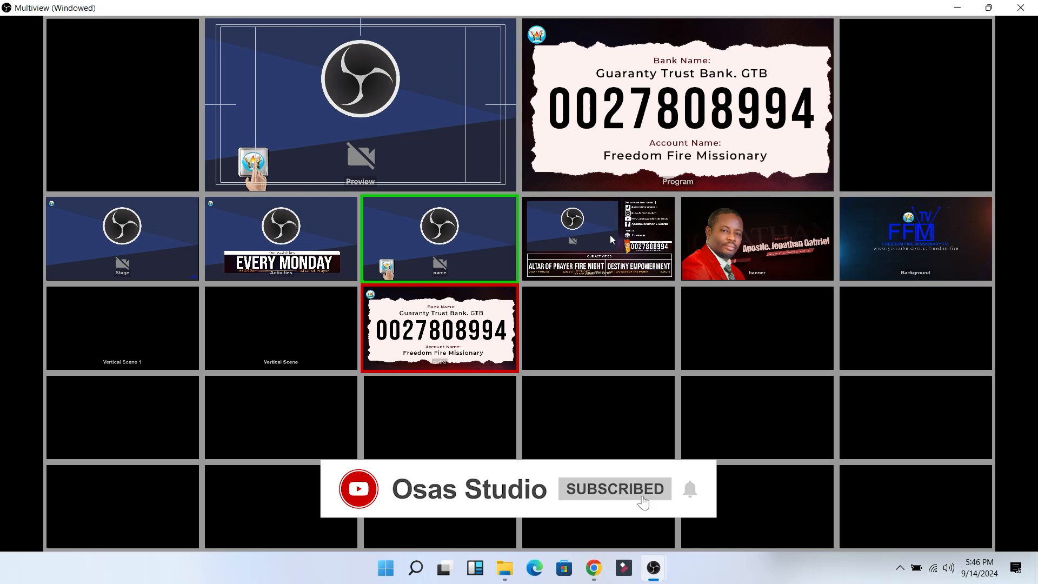
click(915, 238)
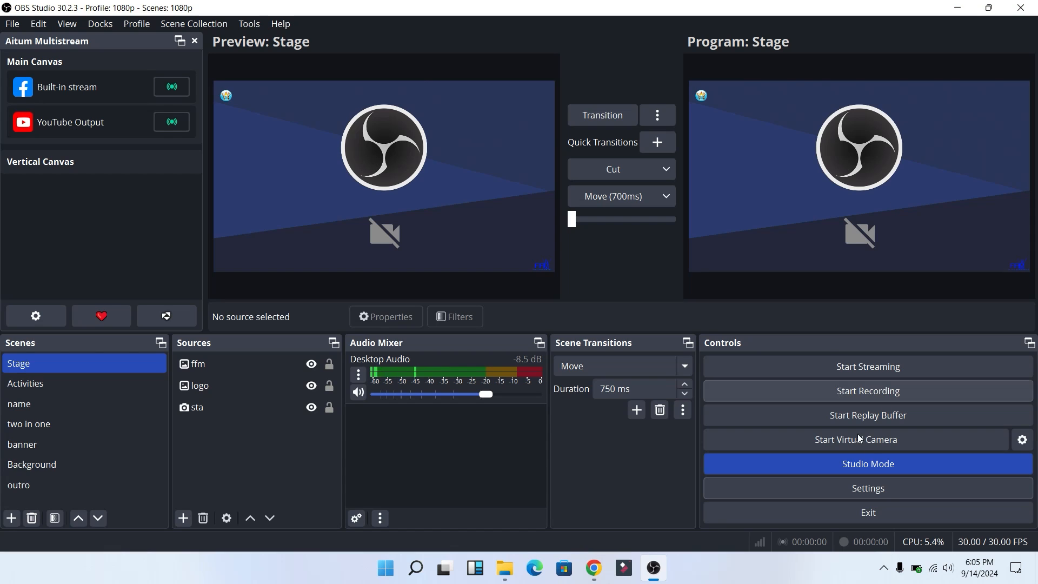
Step: In General settings, choose the Horizontal, Top (18 Scenes) Multiview layout
click(866, 488)
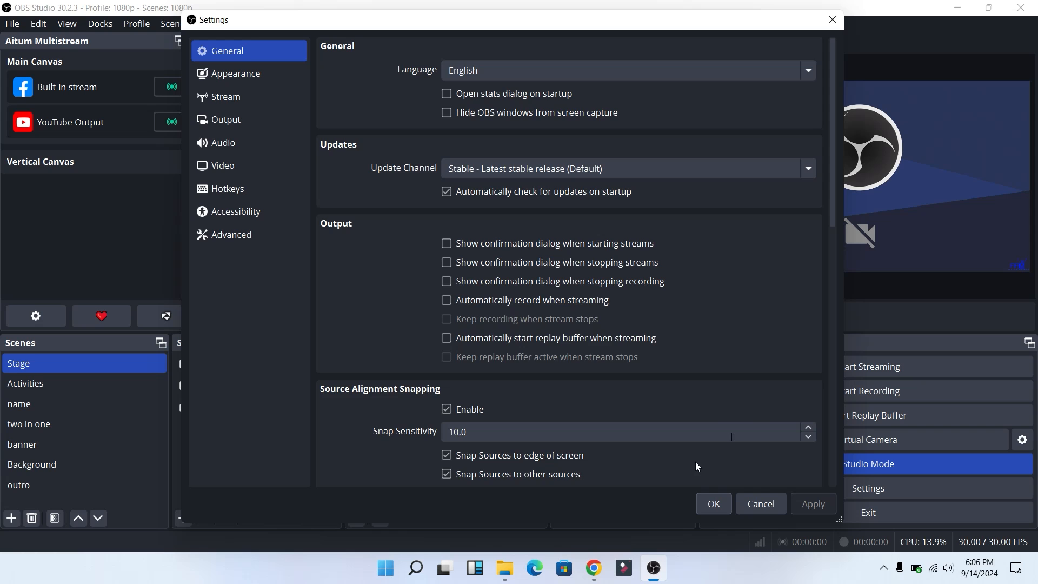
scroll(down, 3)
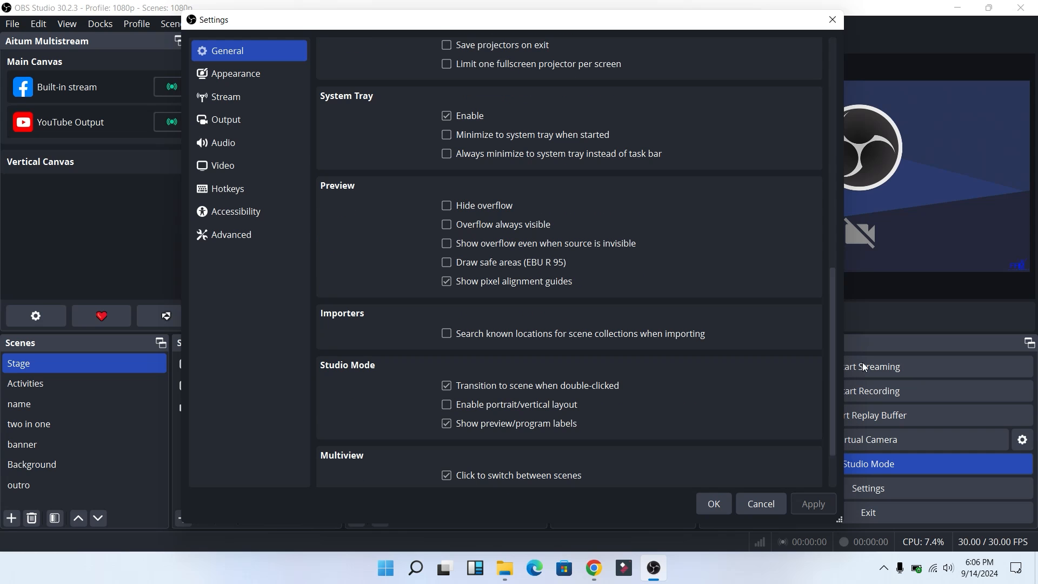
scroll(down, 3)
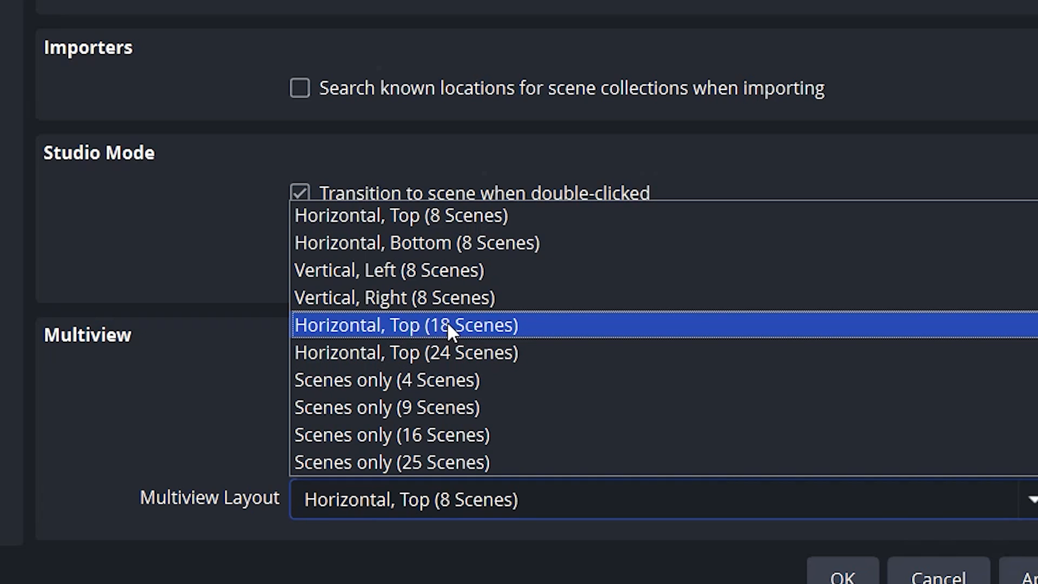
click(406, 325)
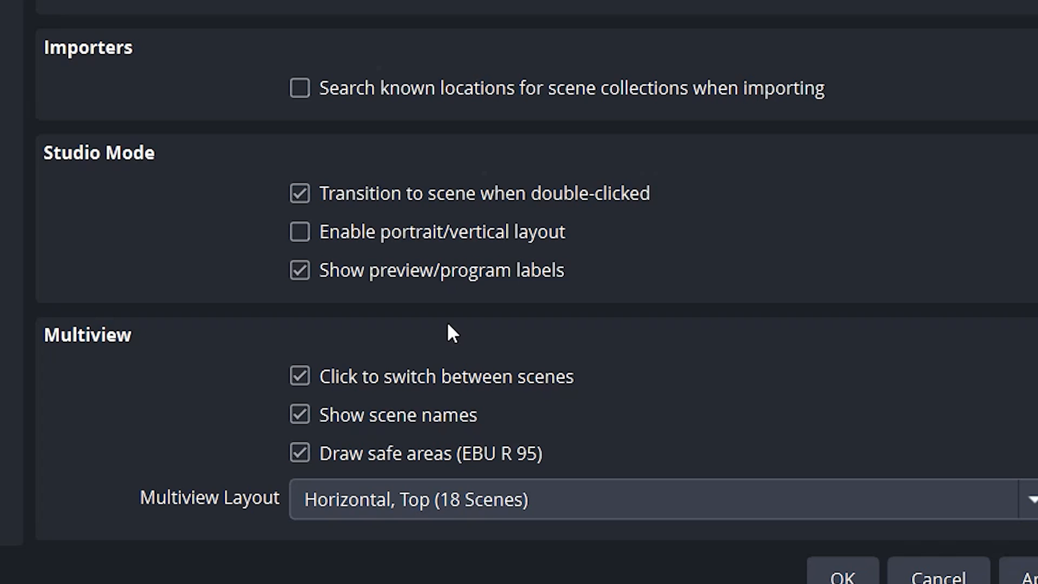
mouse_move(496, 498)
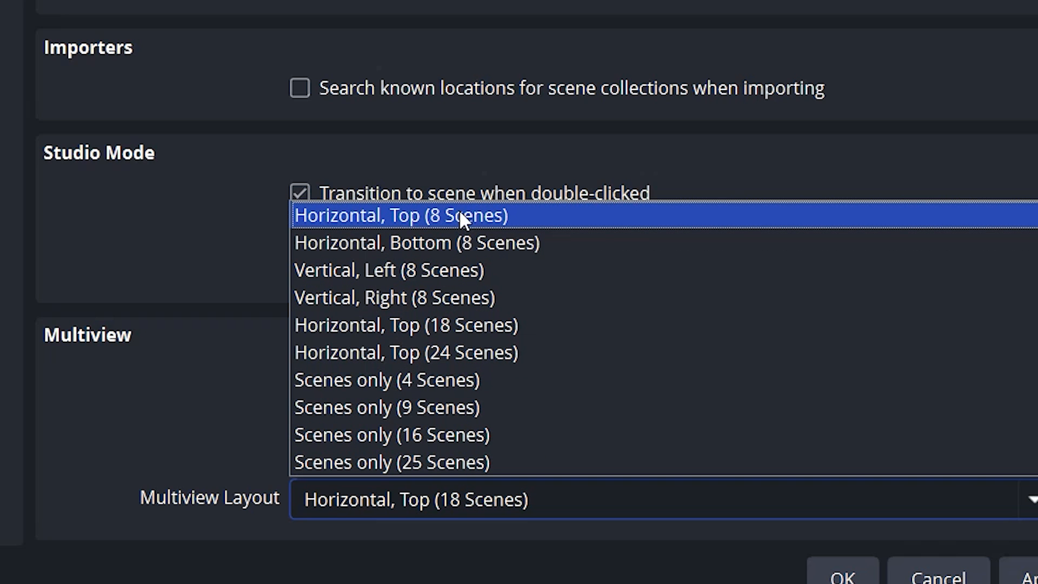
mouse_move(390, 235)
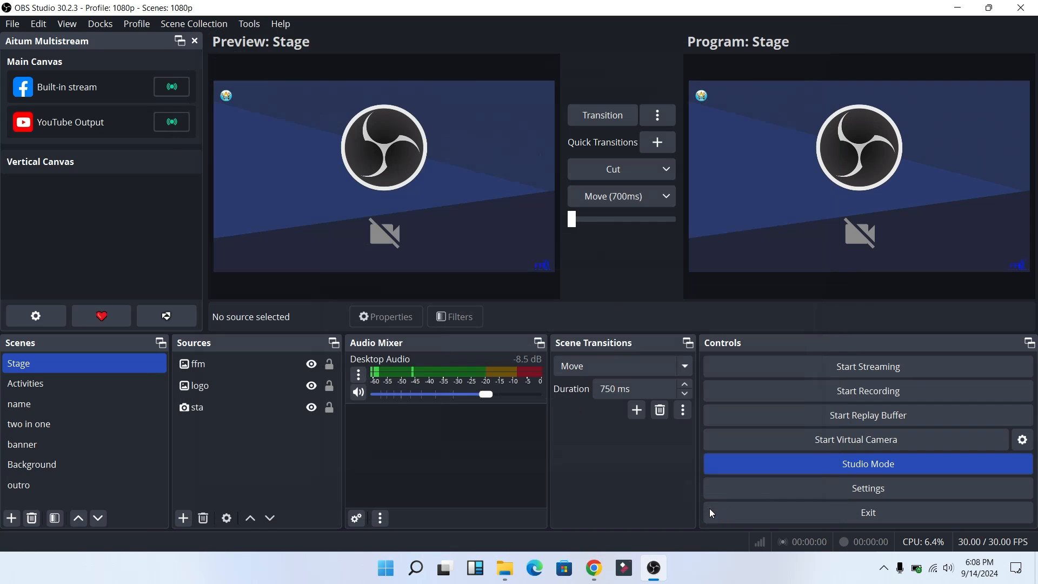
Step: Launch Multiview (Windowed) from the View menu and maximize it to fill the screen
click(66, 23)
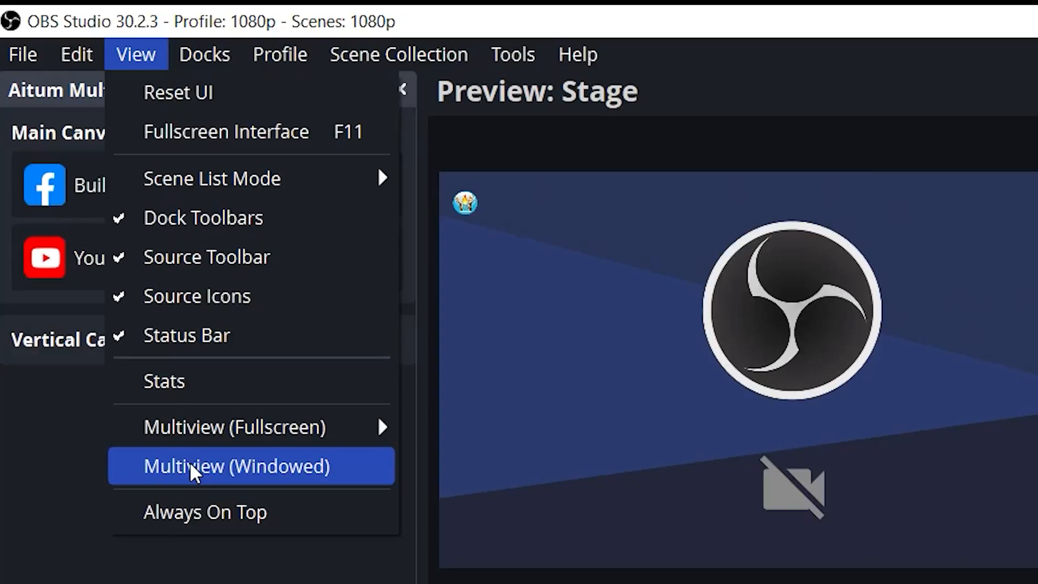
click(236, 465)
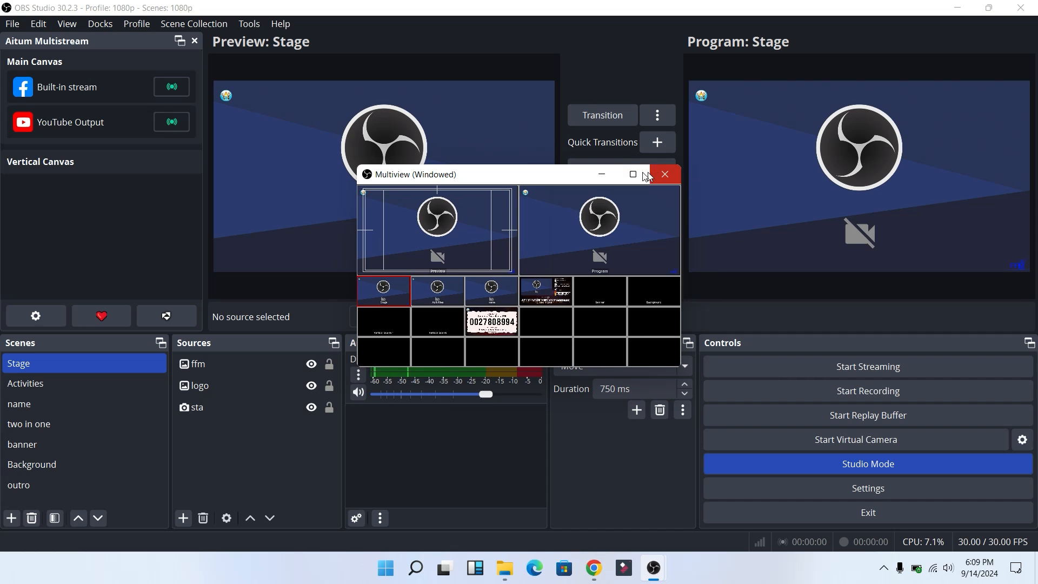
click(630, 174)
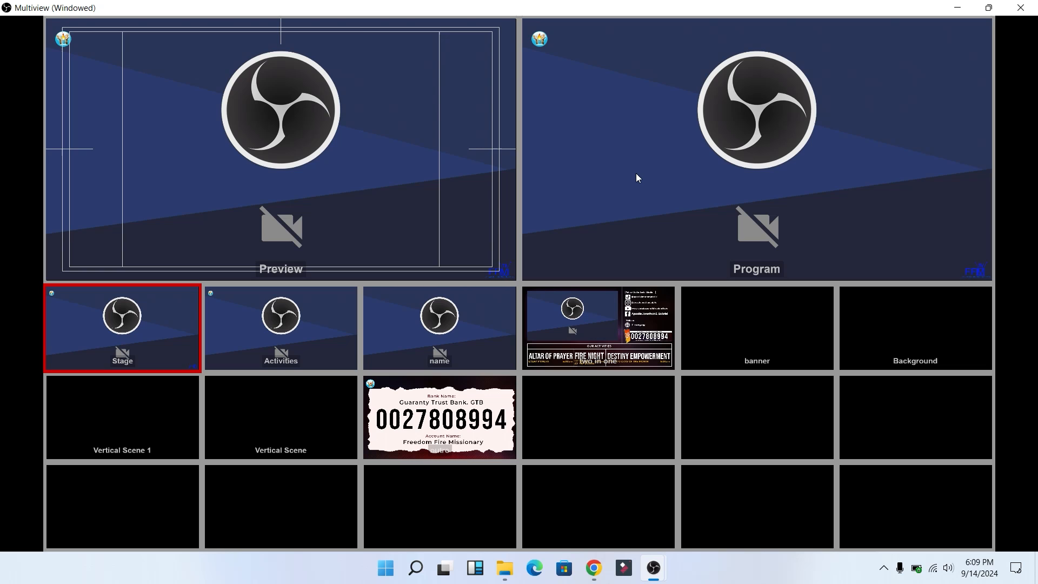
Step: Preview the two in one scene, send the name scene live to program, then preview Stage
click(598, 328)
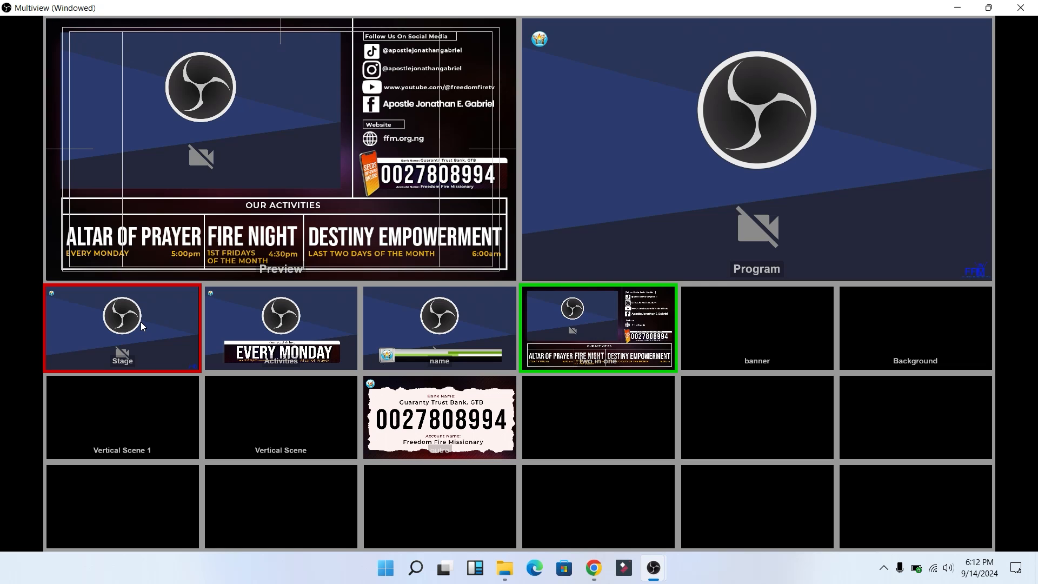
mouse_move(689, 355)
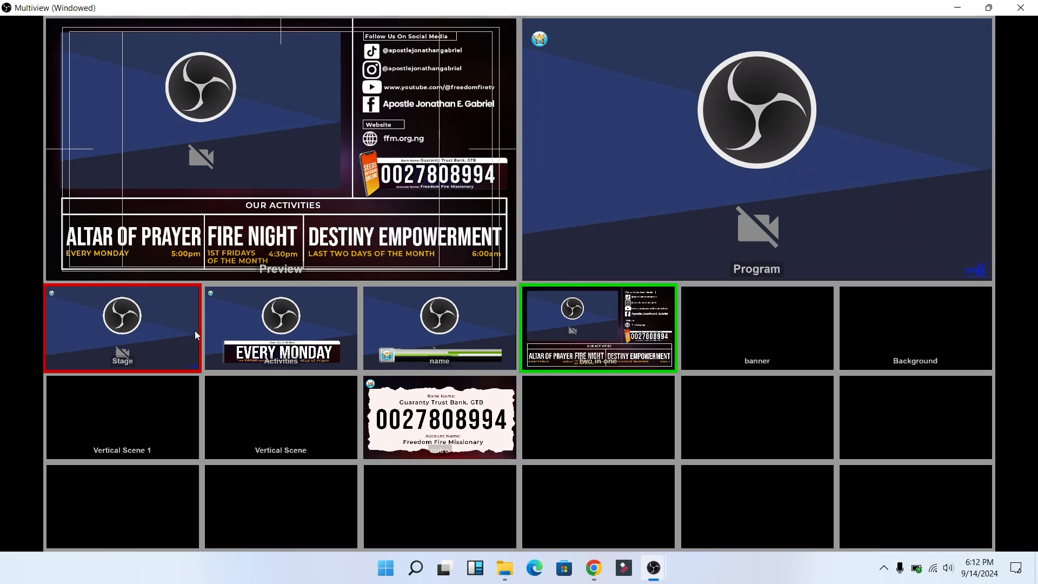
click(439, 328)
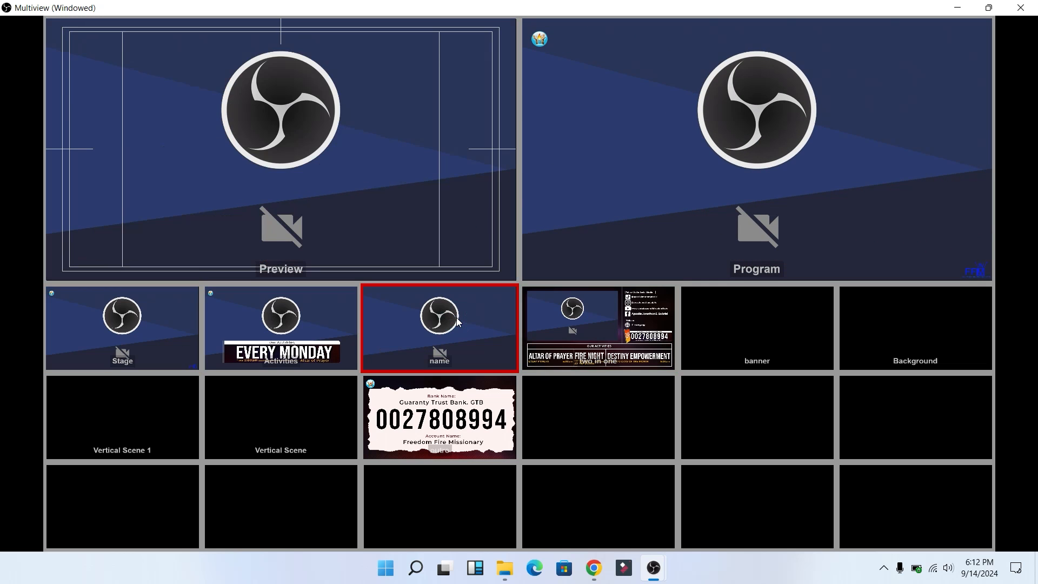
click(122, 328)
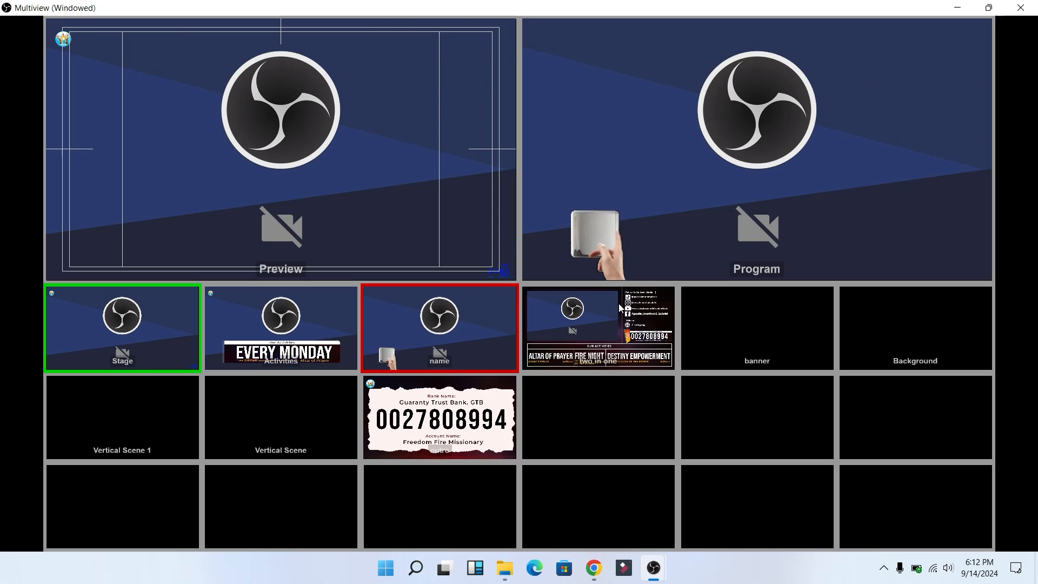